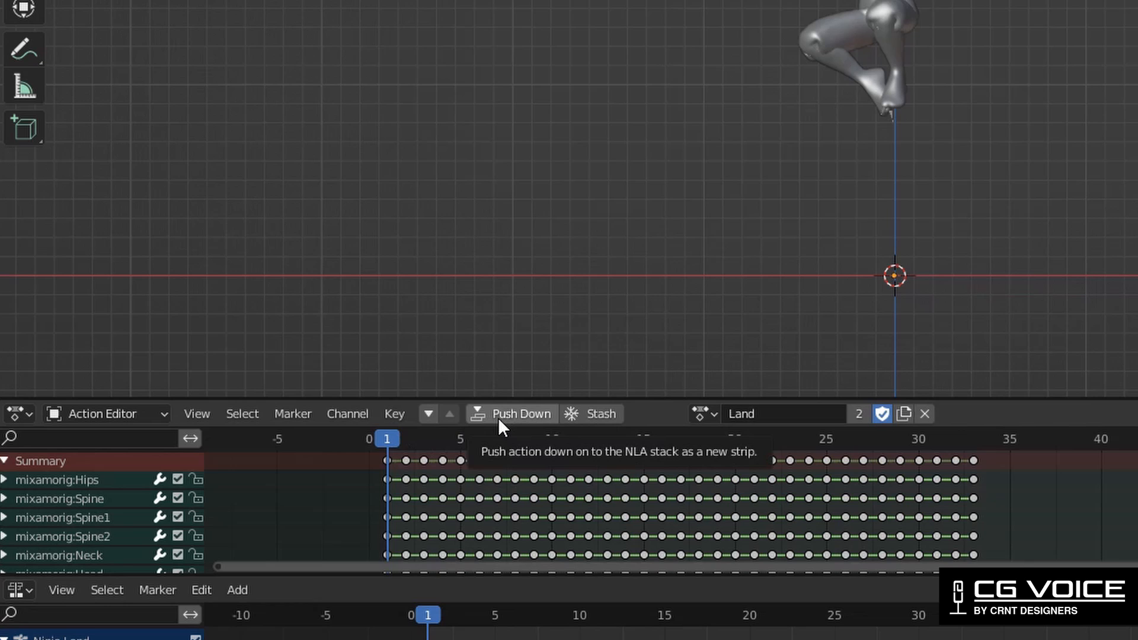
Push the Land action down onto a new NLA strip for the Ninja Land rig.
click(519, 414)
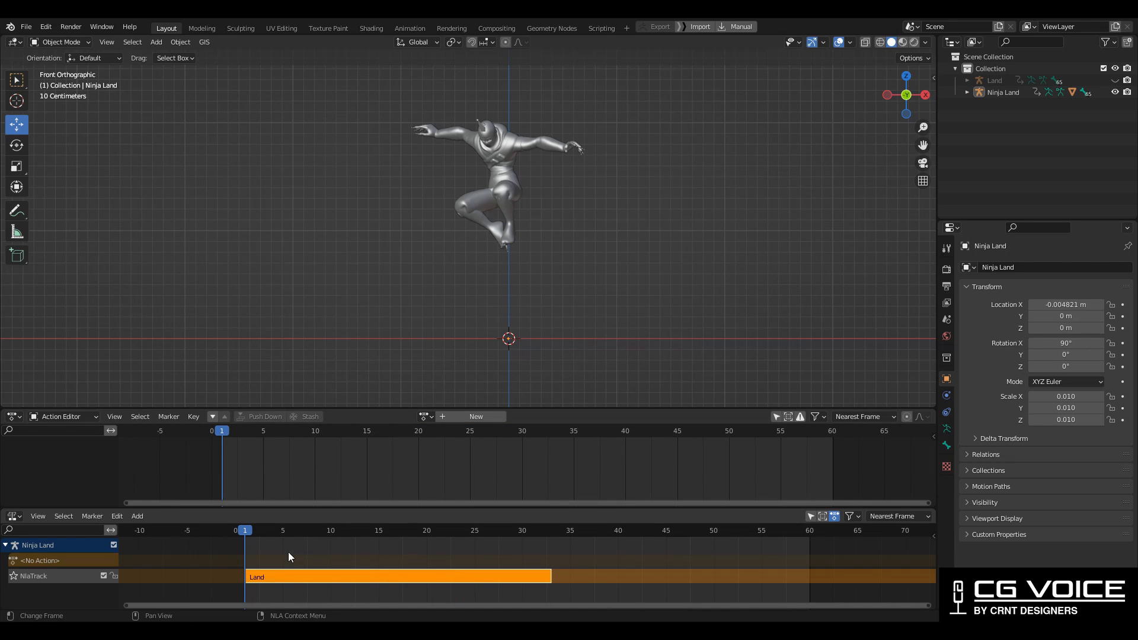
mouse_move(354, 557)
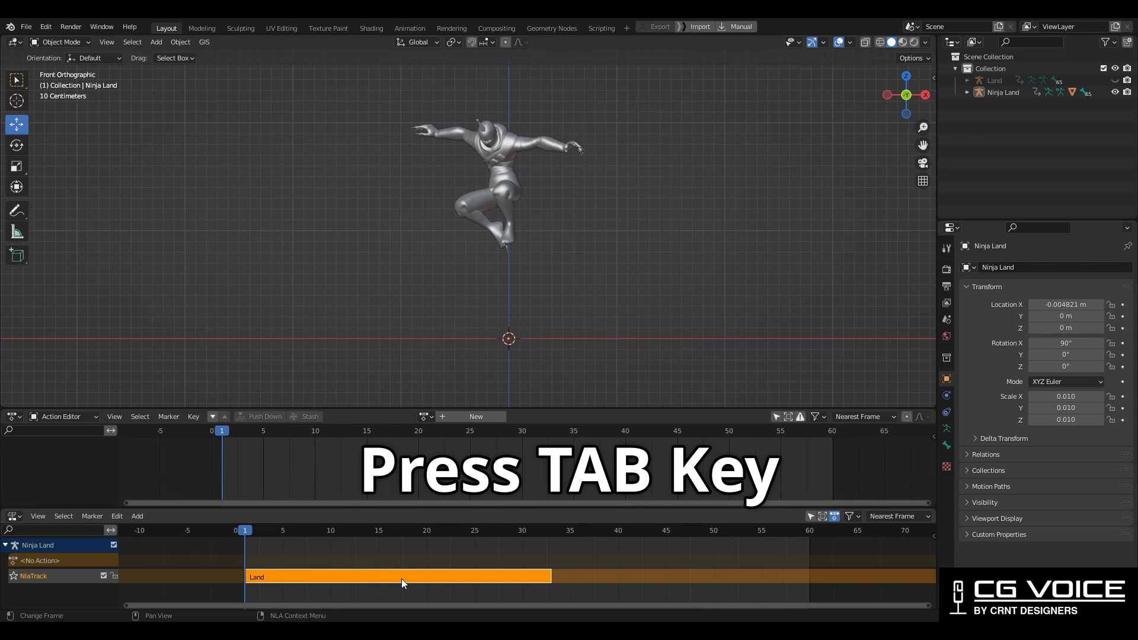
Enter tweak mode on the Land strip so its keyframes show in the action editor.
key(Tab)
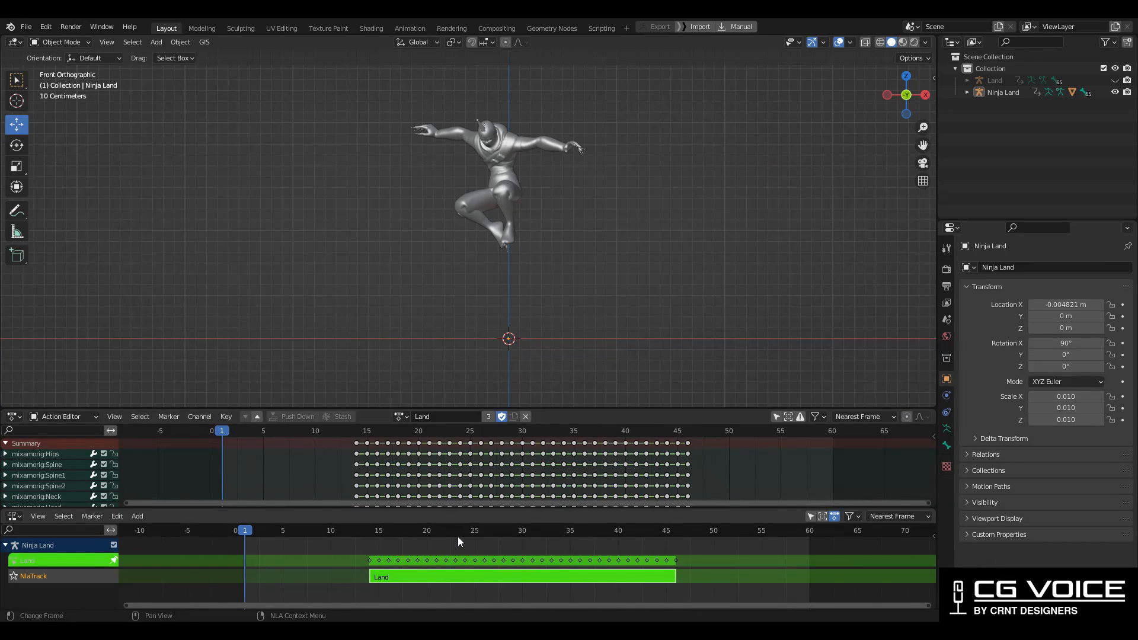
mouse_move(459, 491)
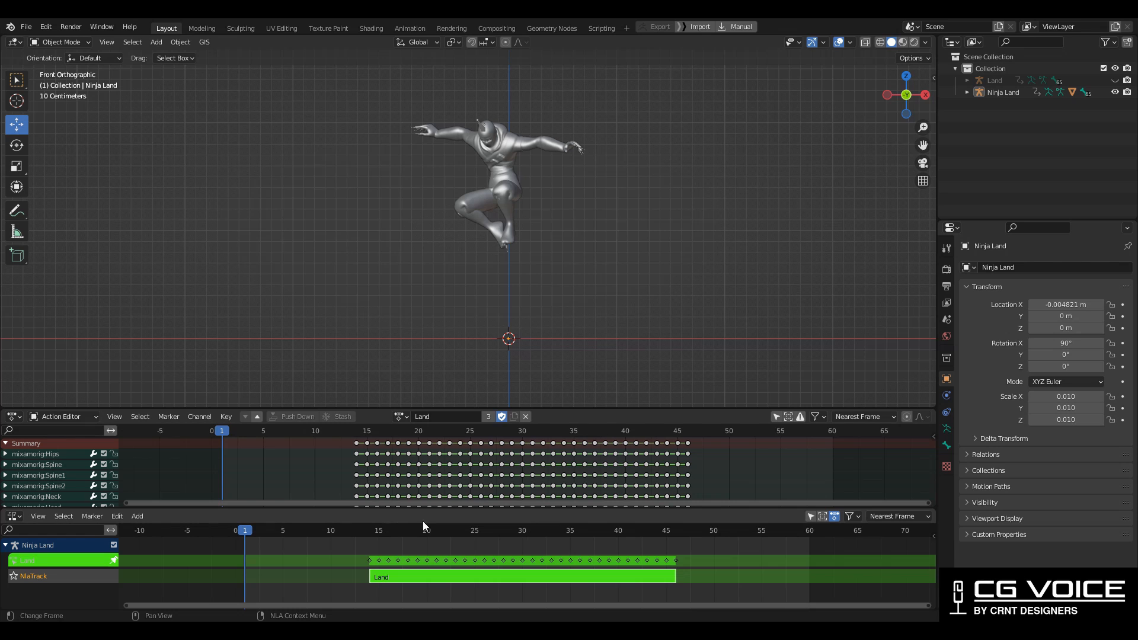
mouse_move(468, 566)
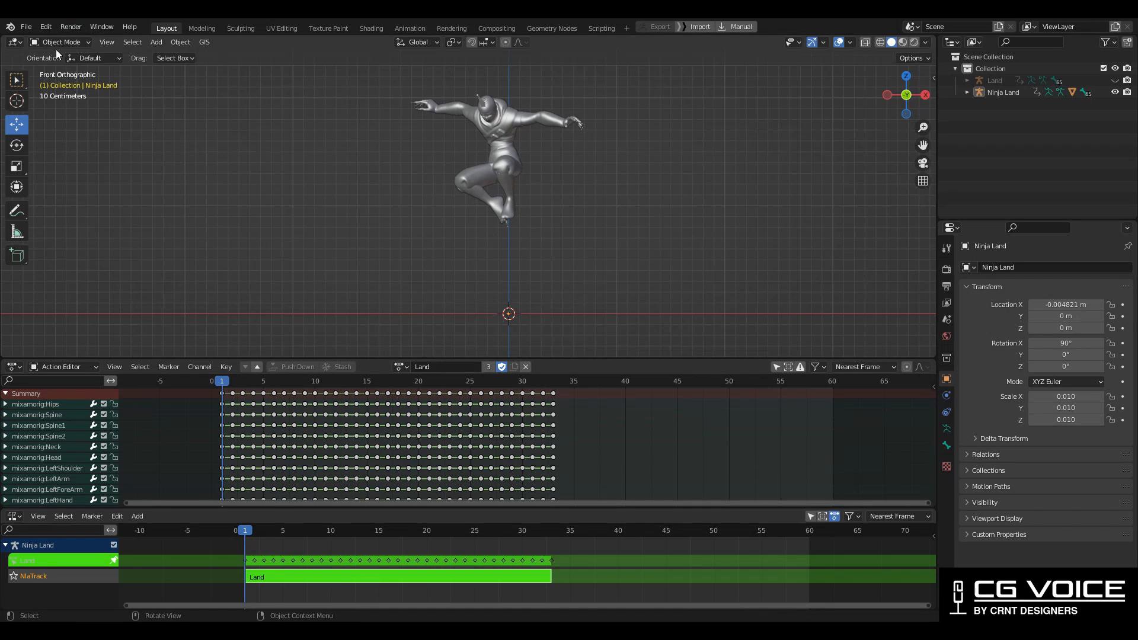
drag(392, 392, 612, 403)
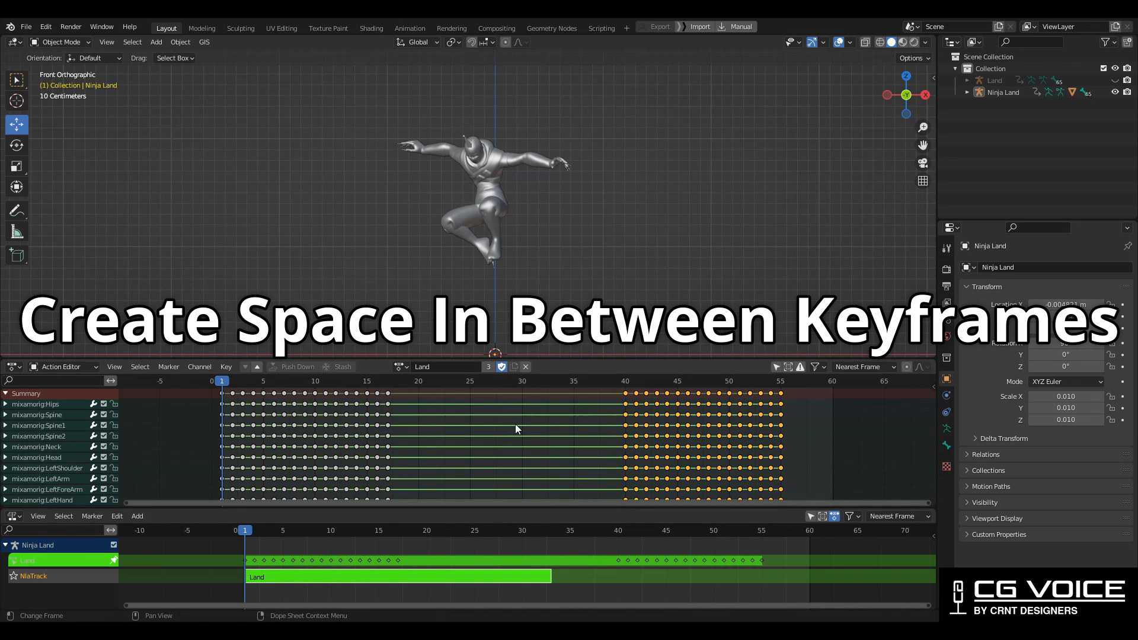
key(space)
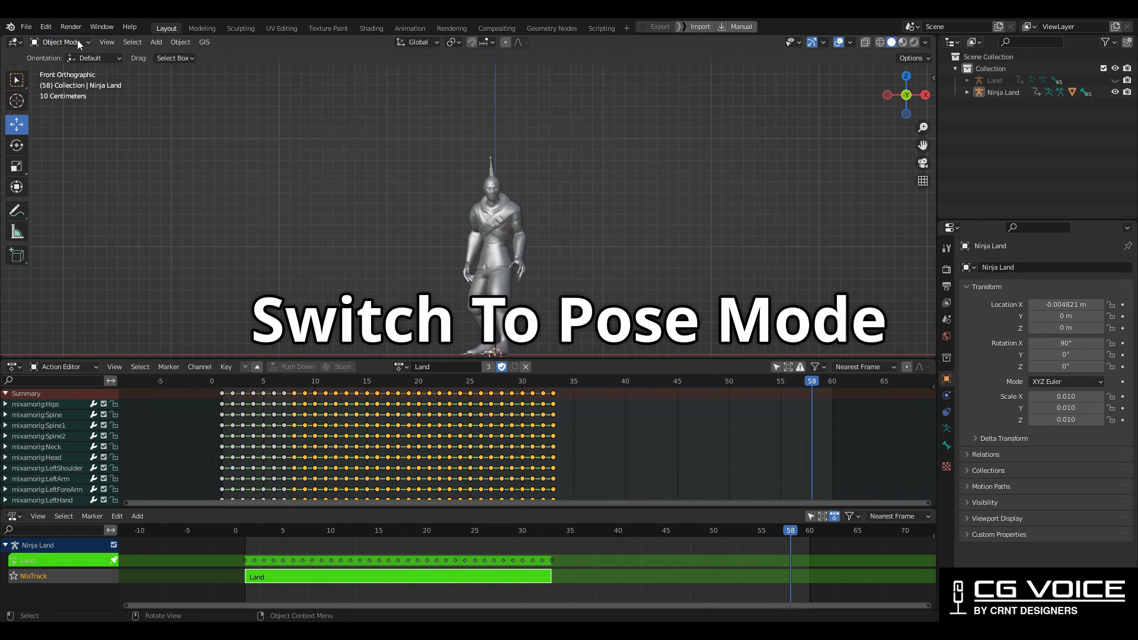
Switch the rig to Pose Mode and select the RightUpLeg bone at frame 5.
click(59, 41)
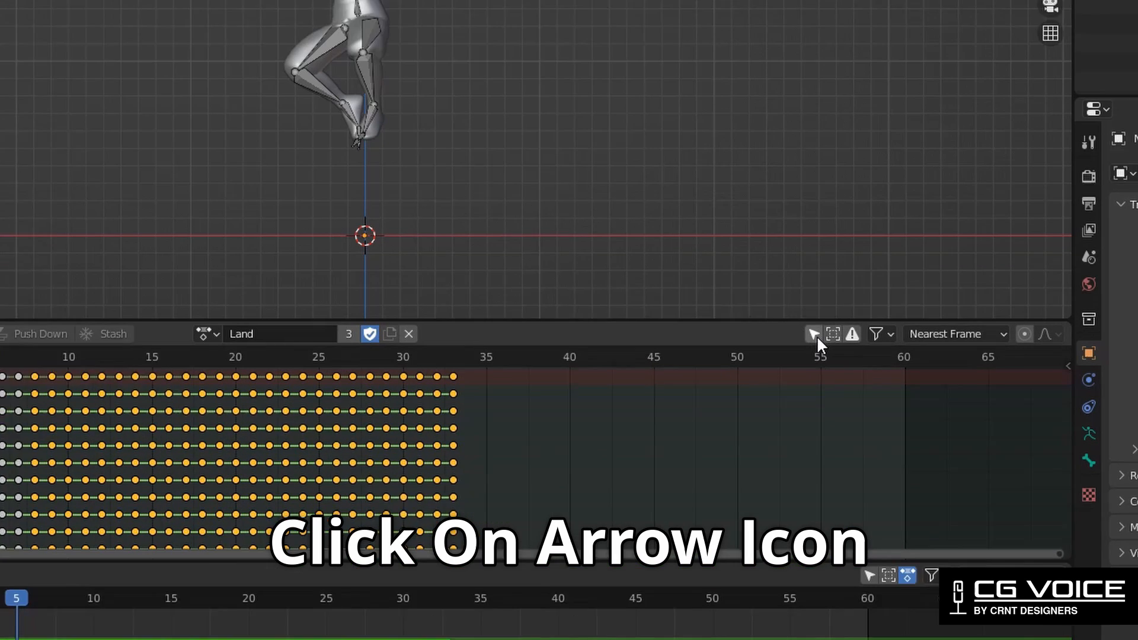
mouse_move(814, 335)
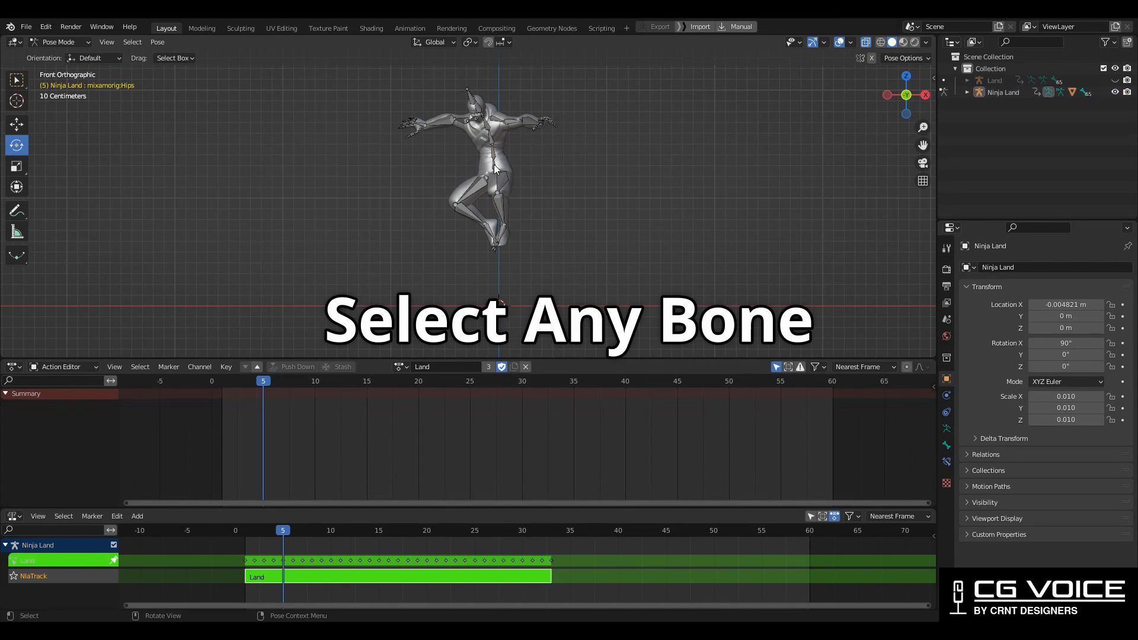
click(493, 170)
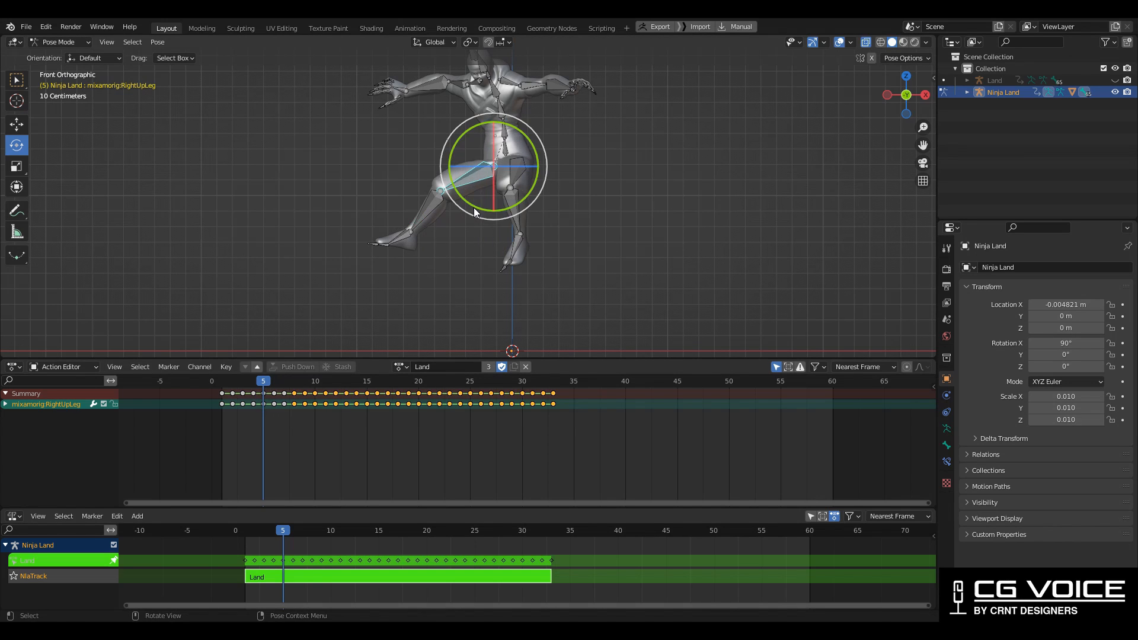
Rotate the right leg outward at frame 5 and key Location & Rotation for its bones.
drag(493, 167, 435, 181)
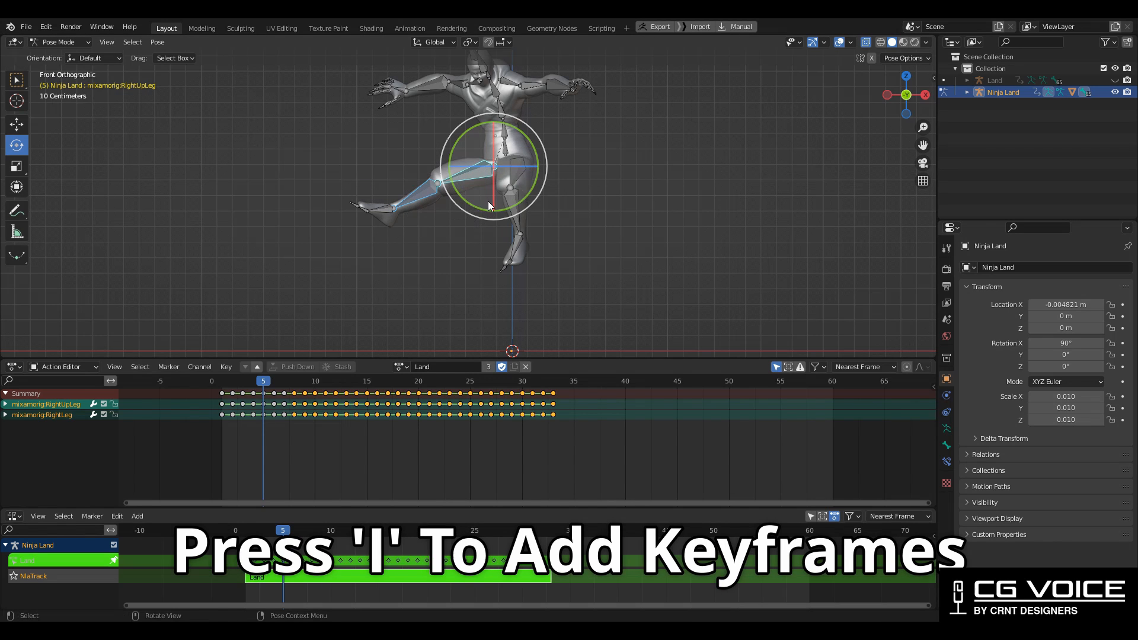
key(i)
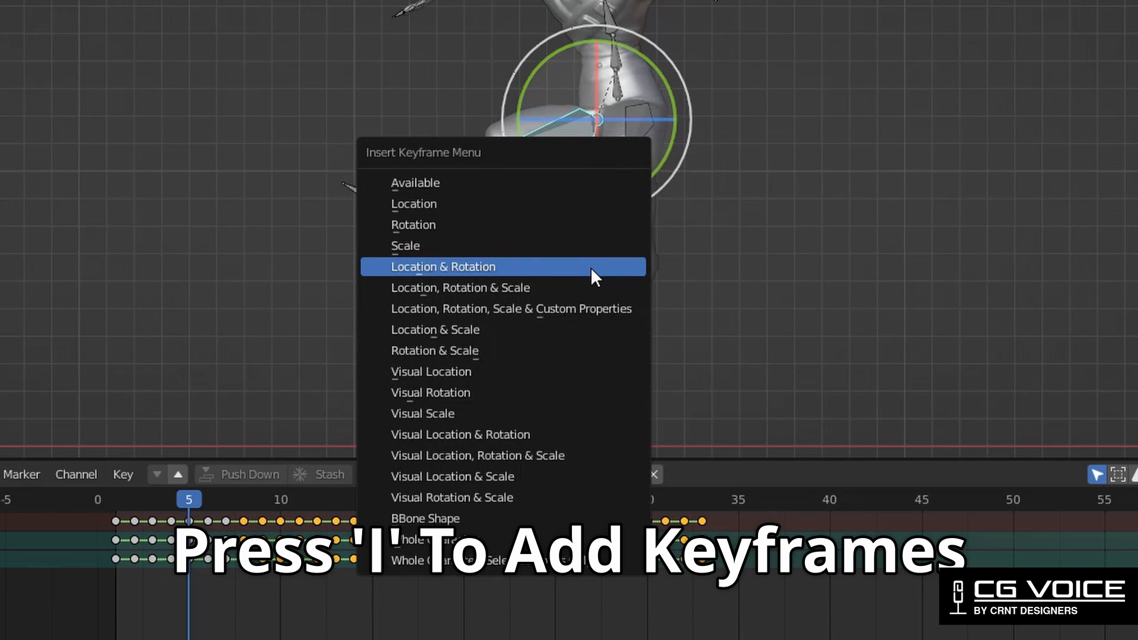
click(442, 267)
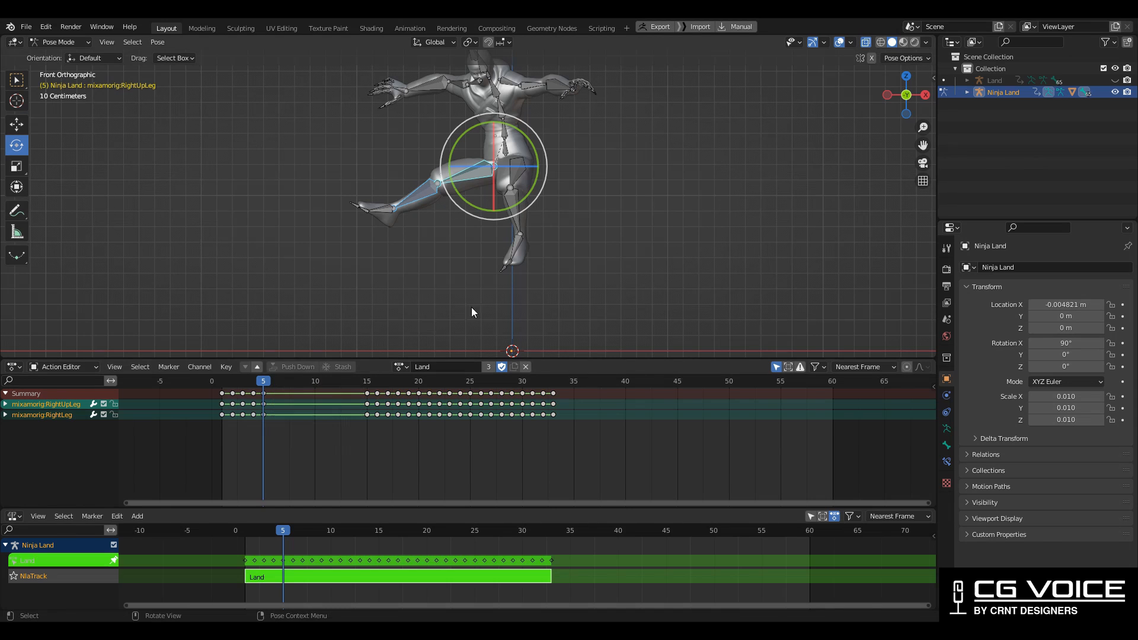
Advance the playhead to frame 6 to refine the right leg's pose.
key(space)
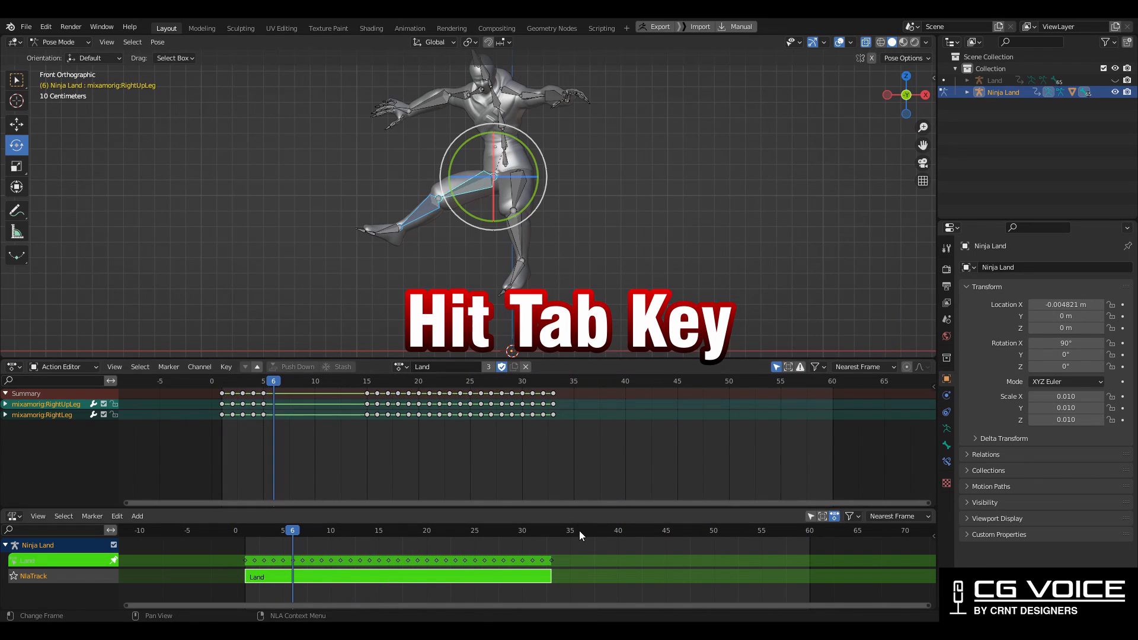
Exit tweak mode on the Land strip and play back the animation.
key(Tab)
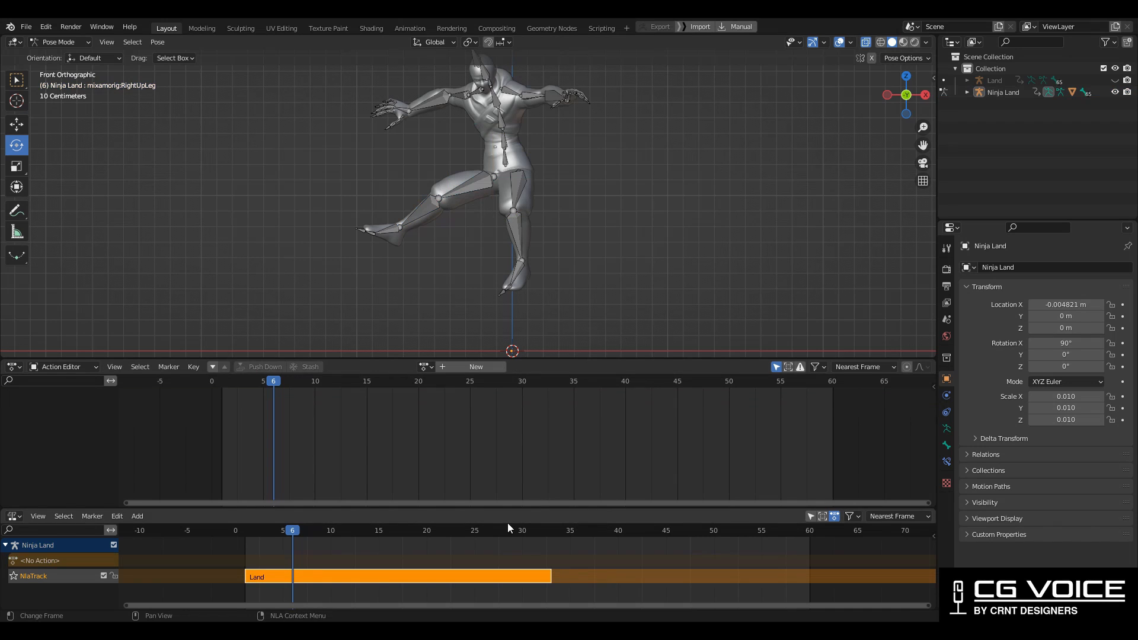
key(space)
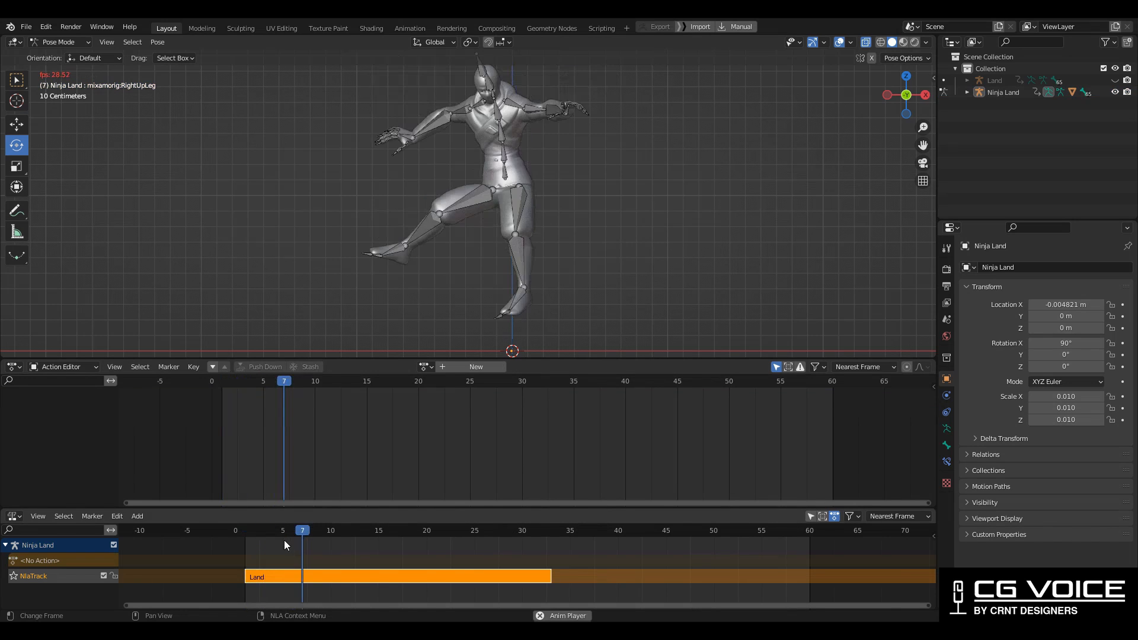